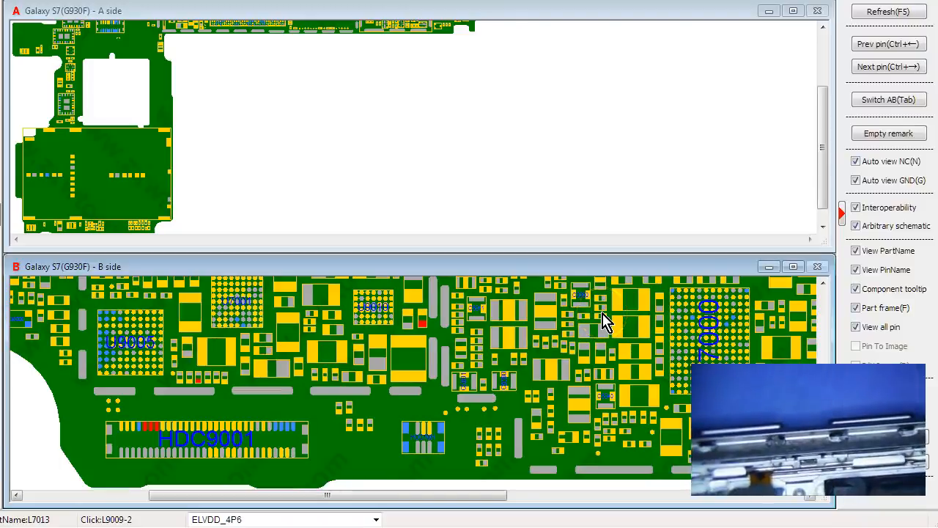
Step: Probe the HDC9001 connector pin and pin 1 of L9009 to reveal the OUT_ELVDD_U9010 net
left_click(622, 311)
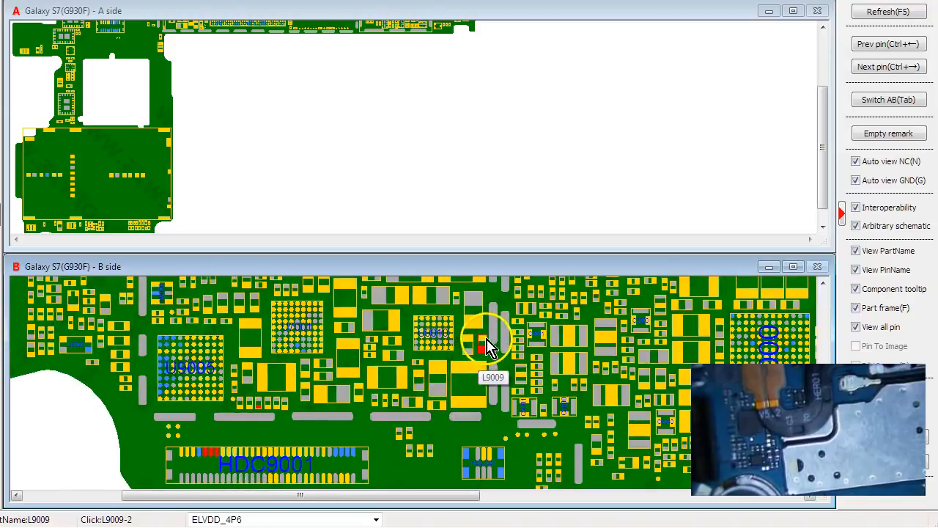
left_click(213, 455)
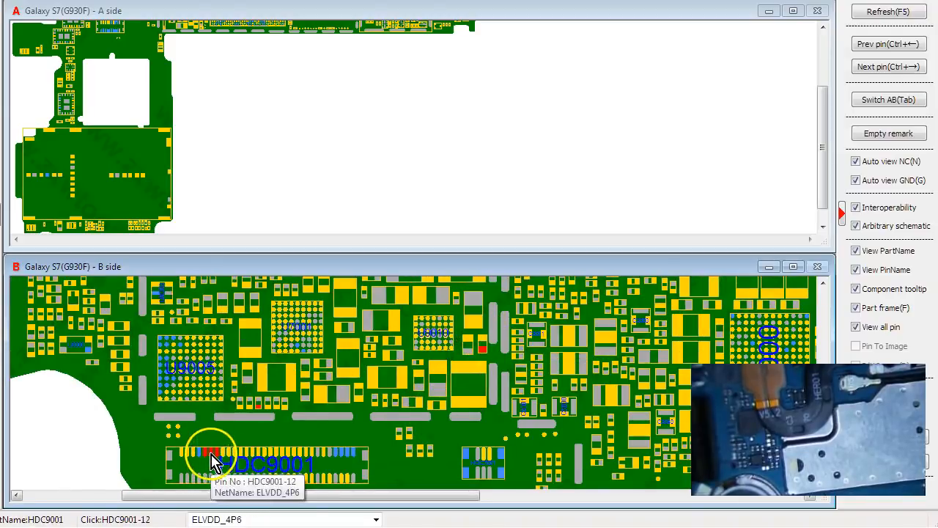
left_click(482, 340)
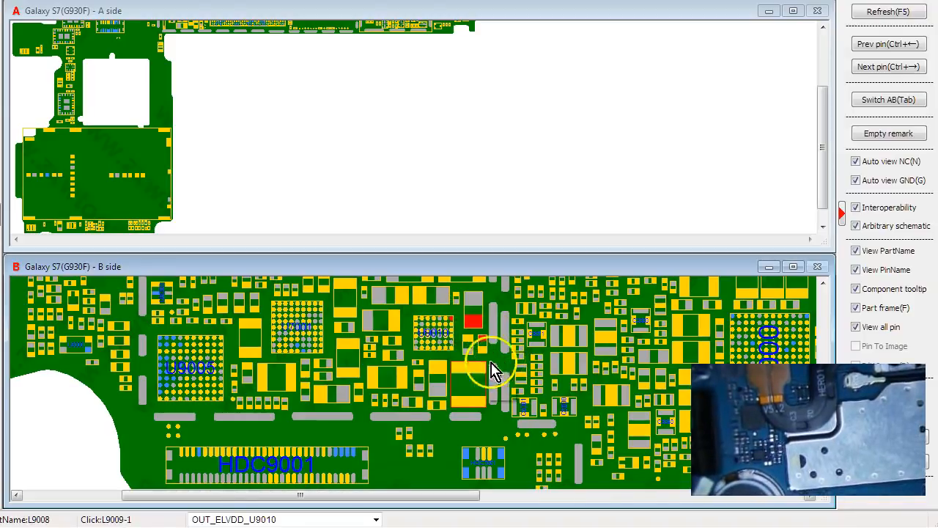
left_click(211, 463)
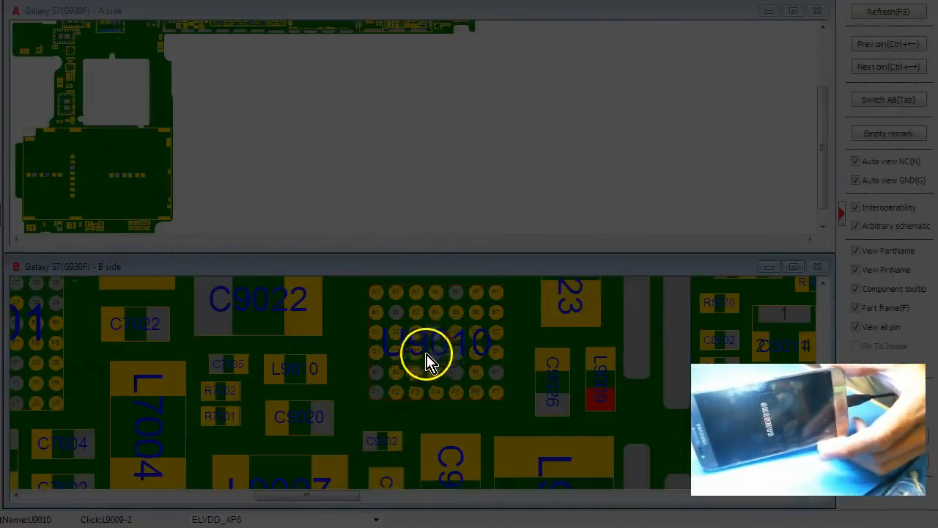
mouse_move(498, 303)
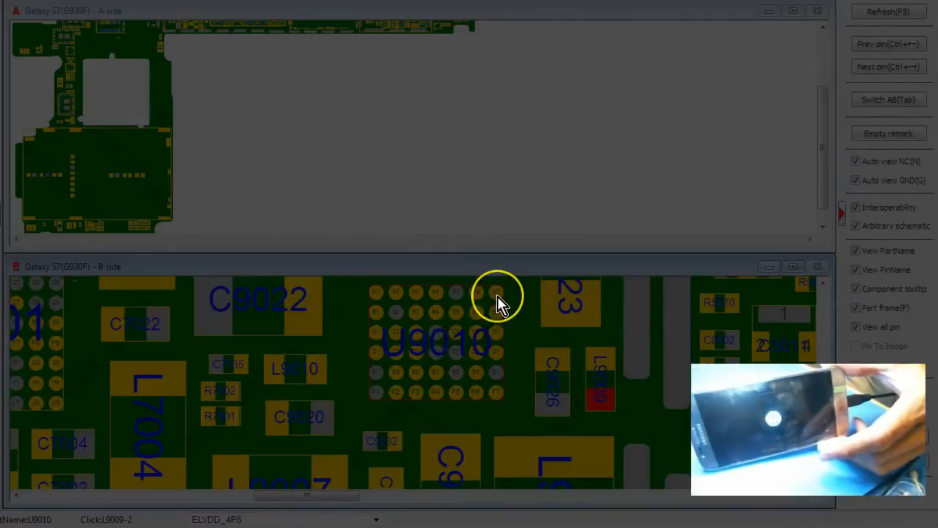
Step: Highlight component U9010 in the B side board pane
left_click(497, 299)
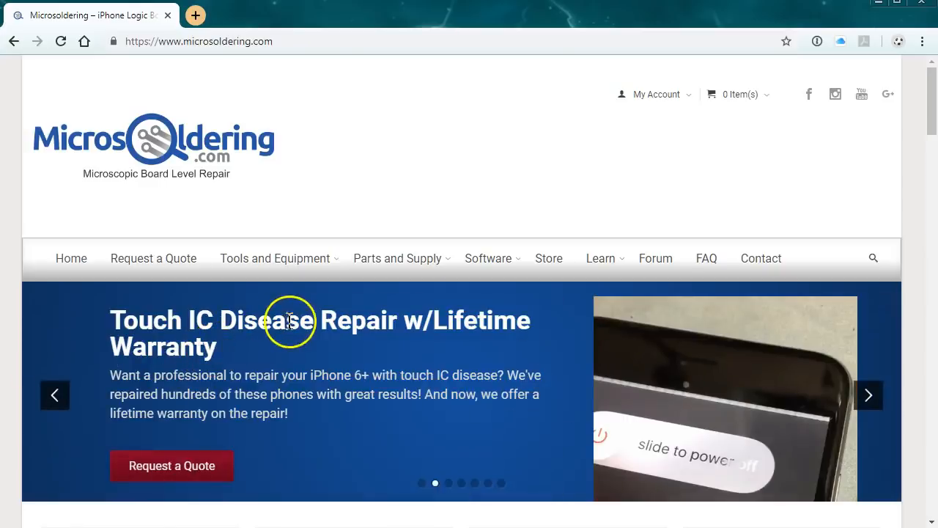
mouse_move(315, 359)
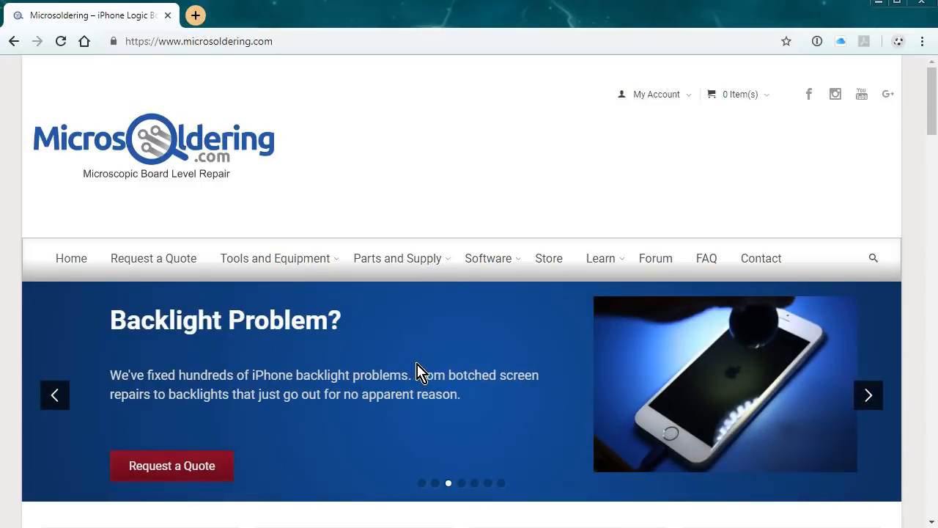
Step: Scroll the shop product grid of rework stations and fume extractors
scroll("down", 3)
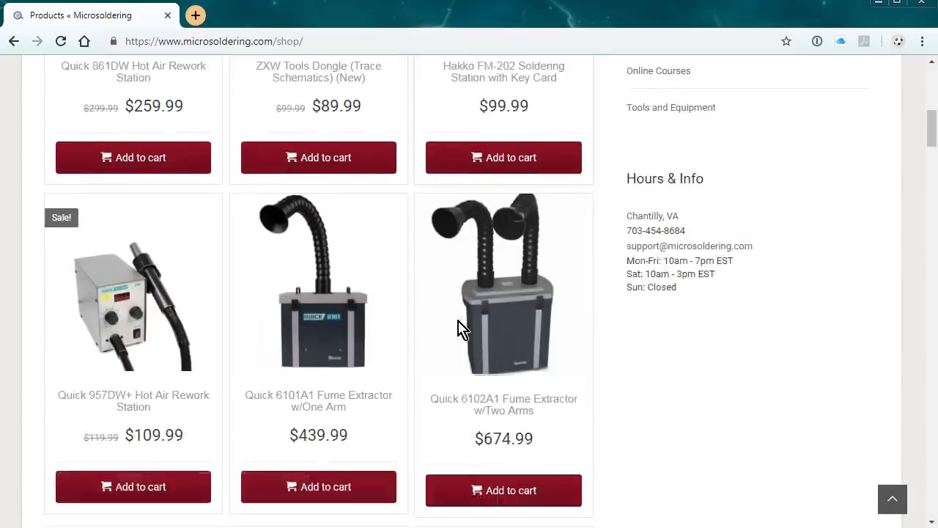
Step: Browse the Full Curriculum course page with its $99.99 price and return to the top
scroll("down", 3)
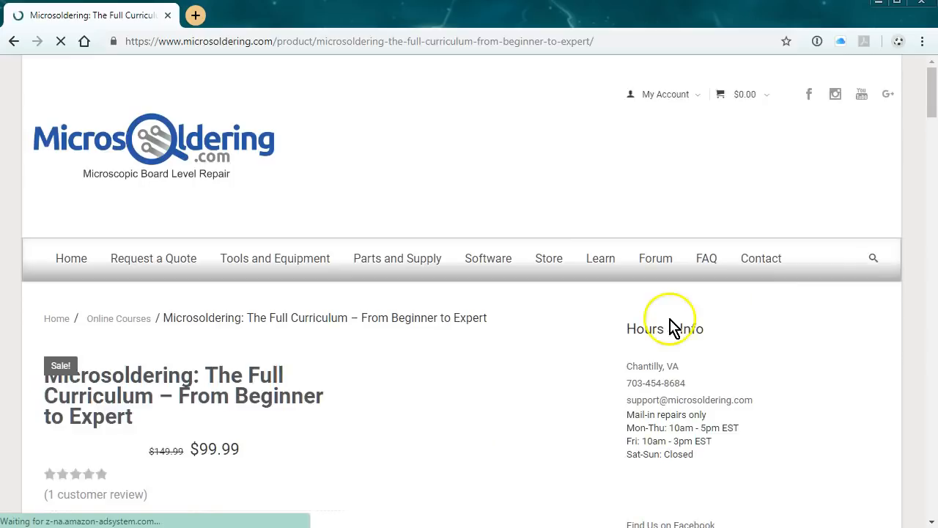
scroll("down", 3)
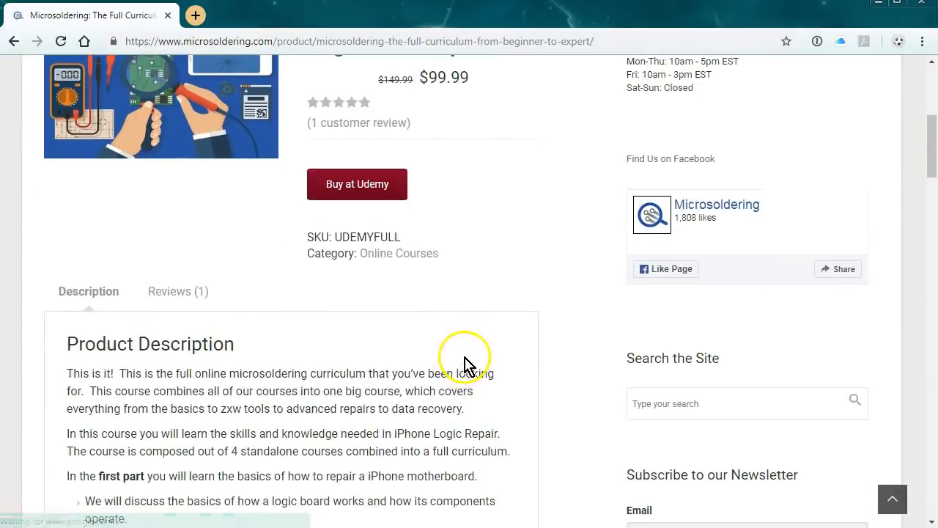
scroll("down", 3)
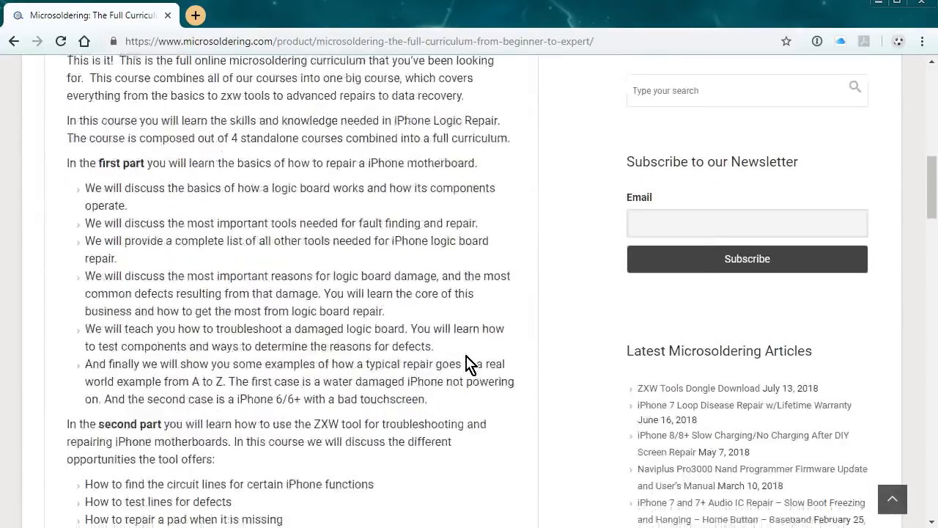
scroll("up", 3)
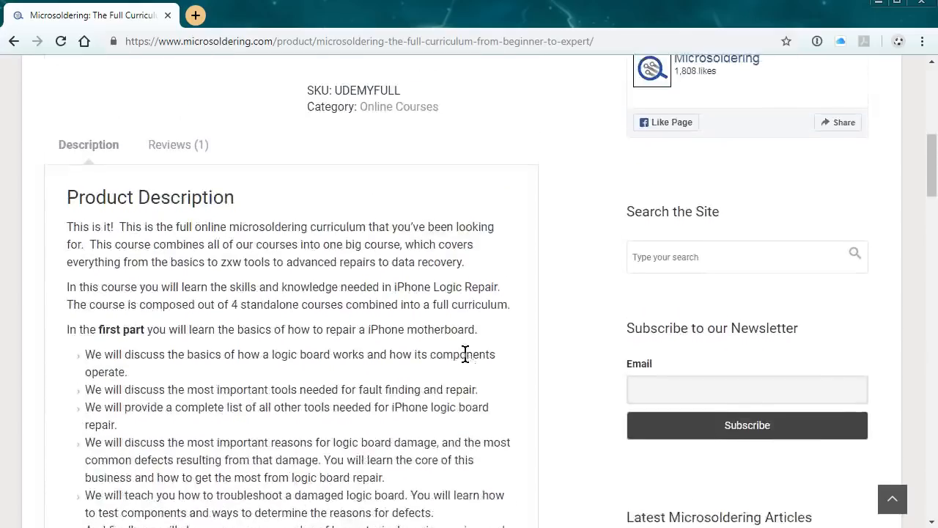
scroll("up", 3)
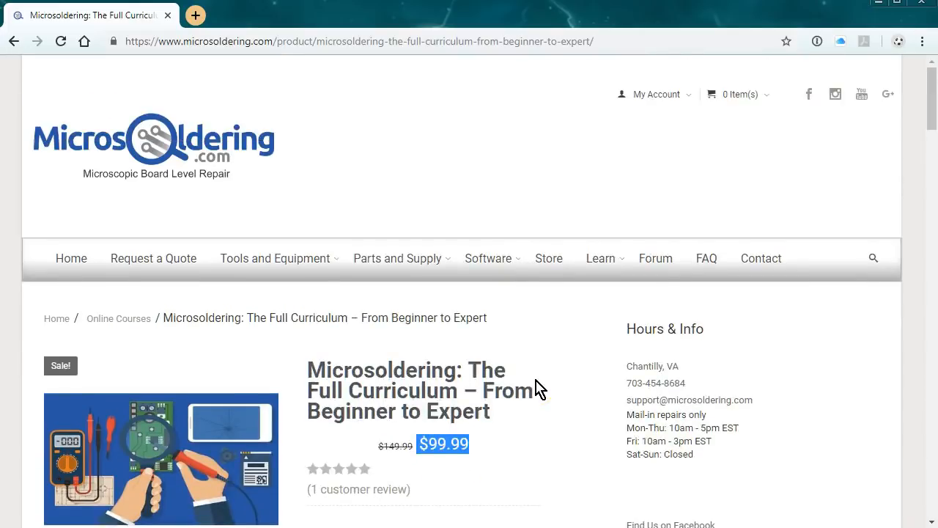
scroll("down", 3)
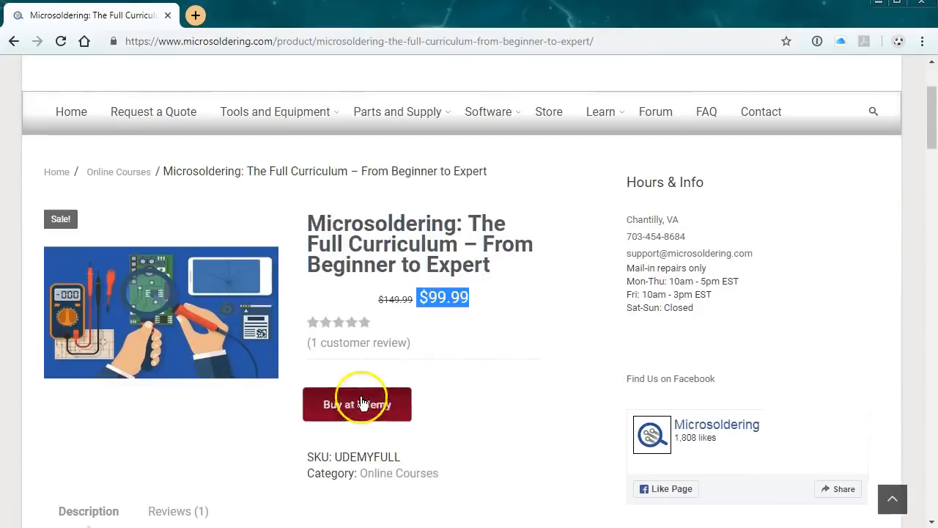
scroll("up", 3)
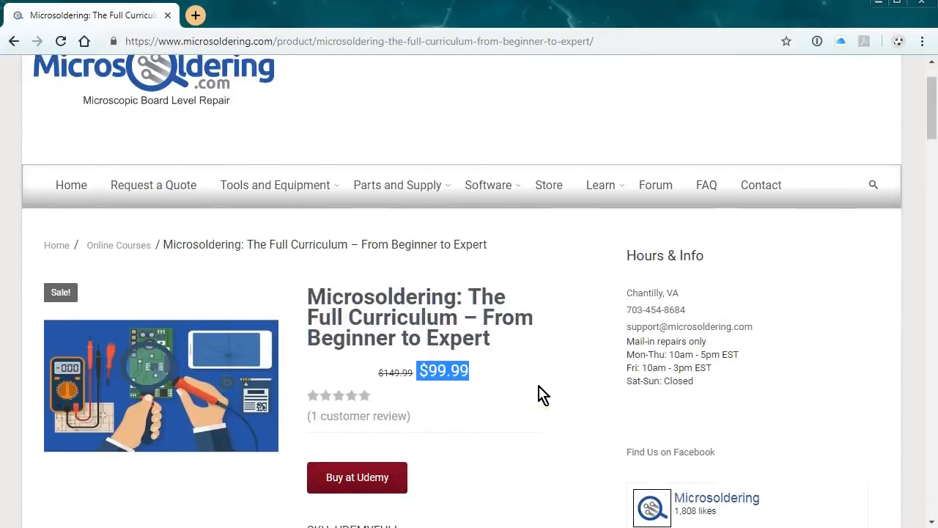
scroll("up", 3)
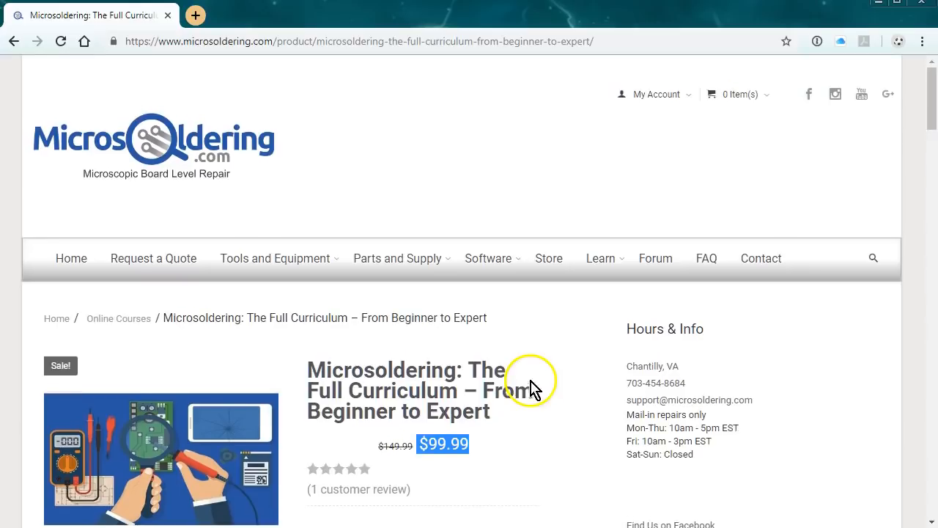
mouse_move(645, 301)
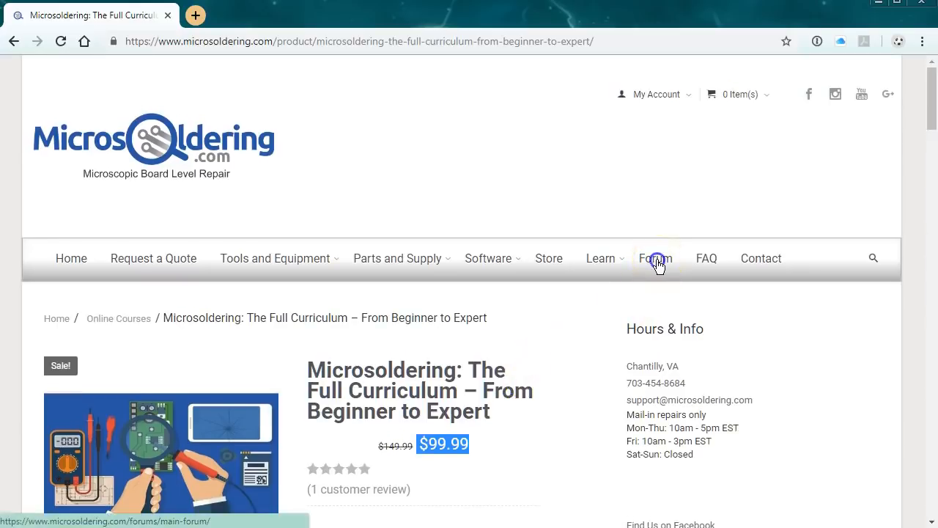
Step: Visit the Main Forum and scroll through its repair question topics
left_click(657, 257)
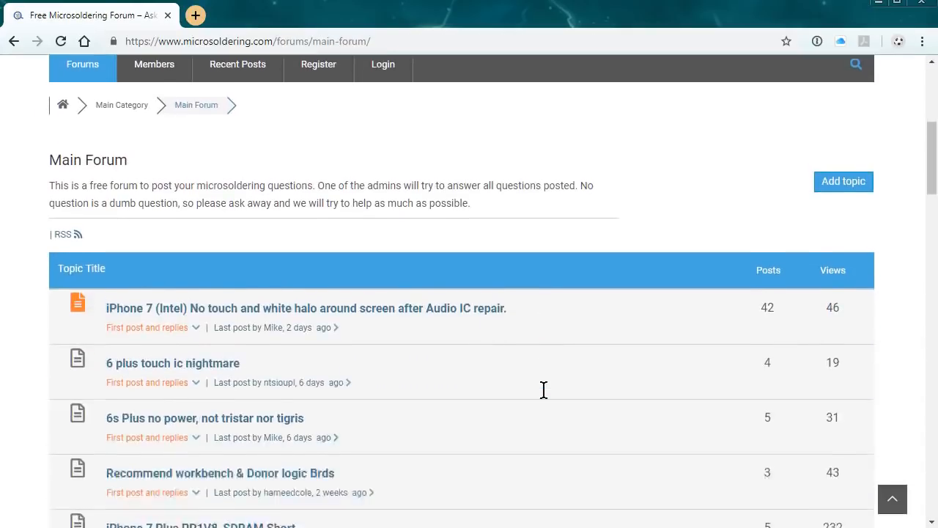
scroll("down", 3)
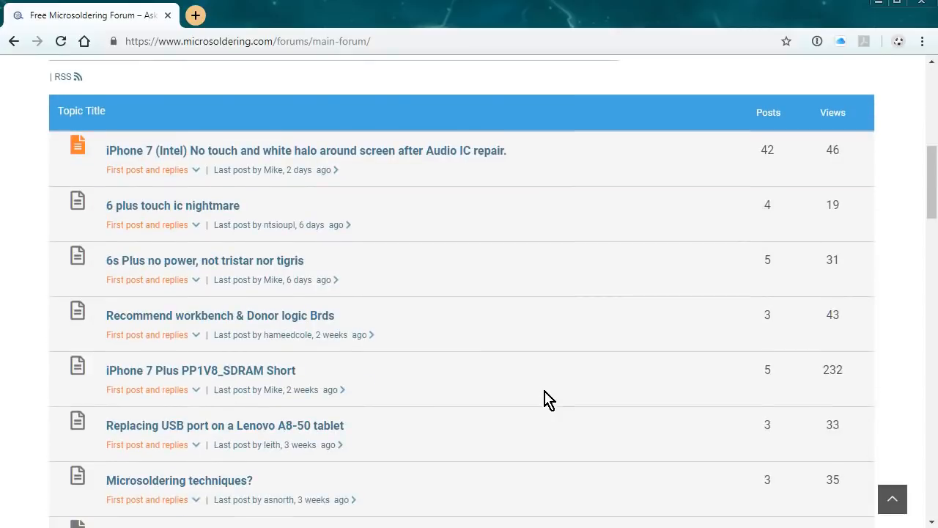
scroll("up", 3)
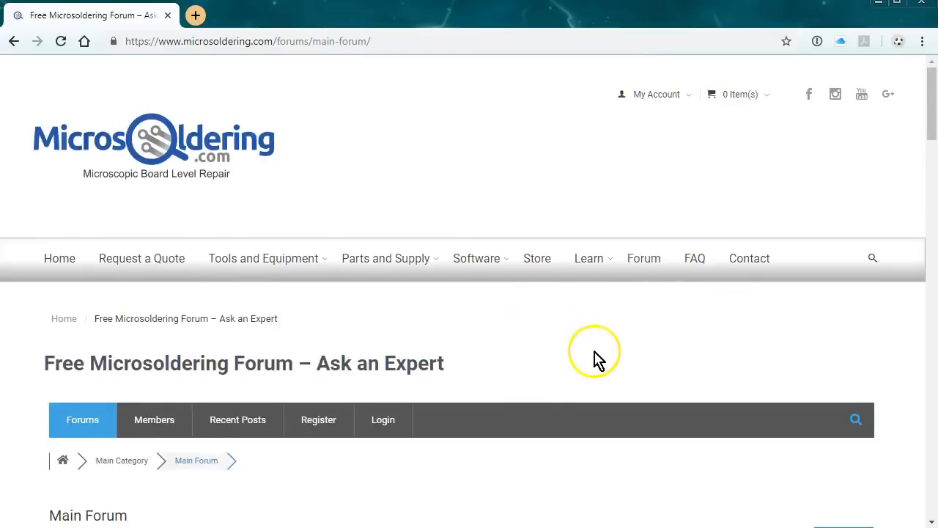
mouse_move(386, 359)
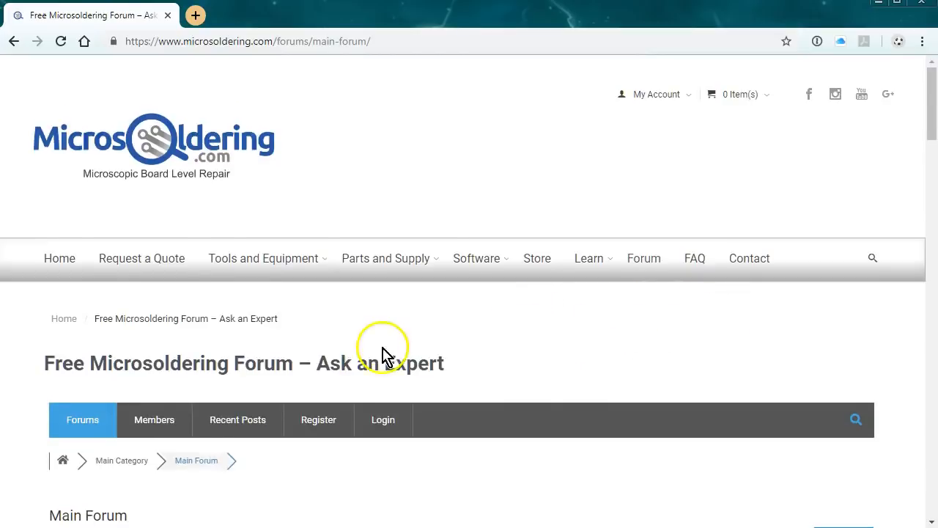
scroll("down", 3)
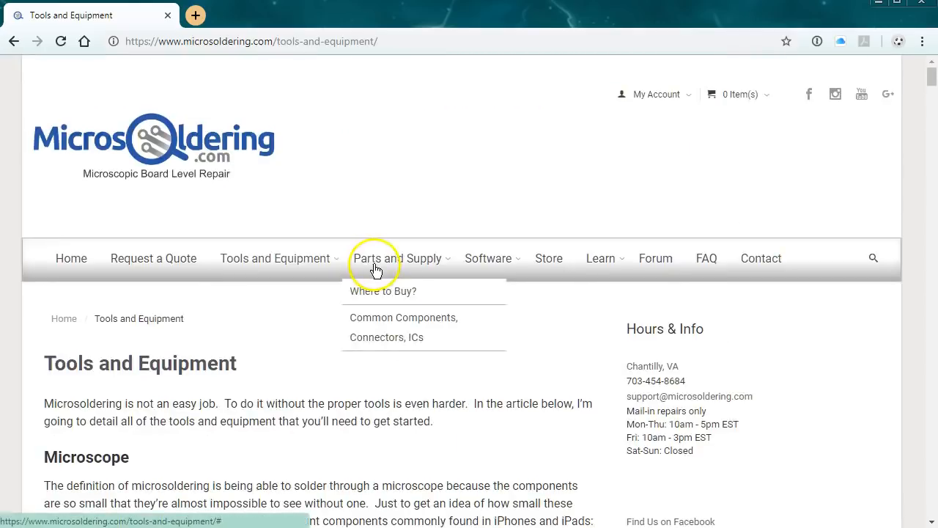
mouse_move(325, 379)
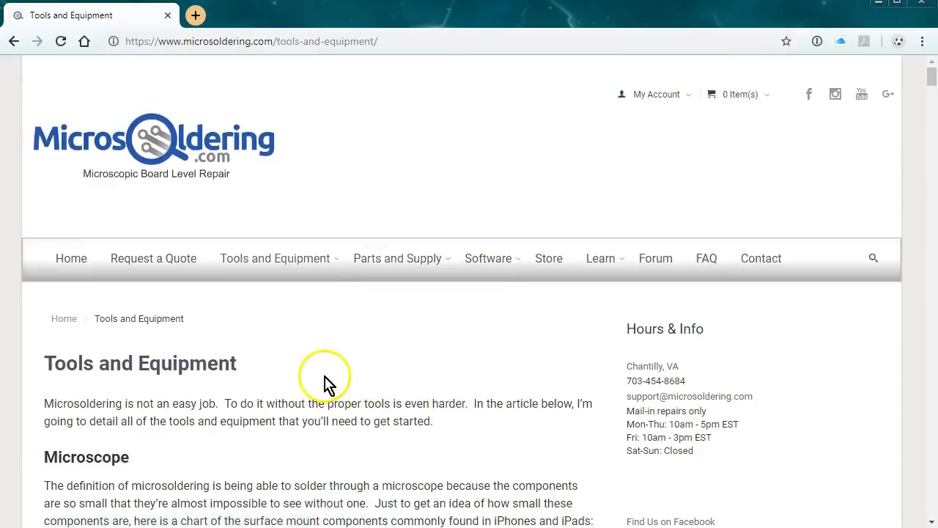
mouse_move(277, 336)
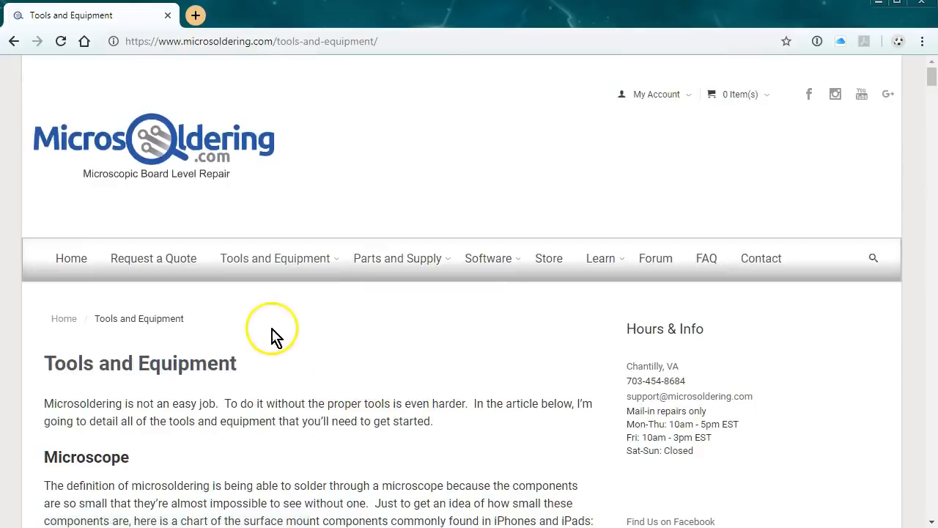
mouse_move(208, 304)
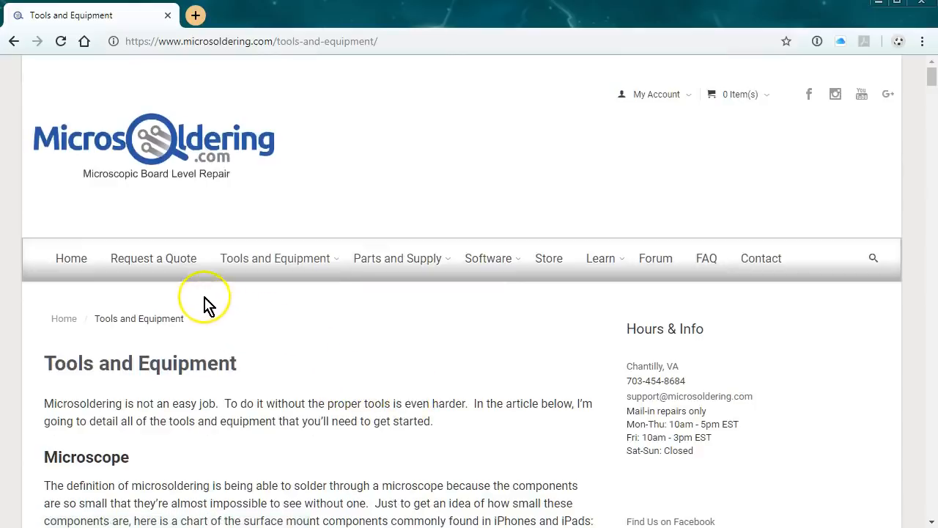
Step: Reach the Request a Quote page and its mail-in repair form with iPhone prices
left_click(153, 258)
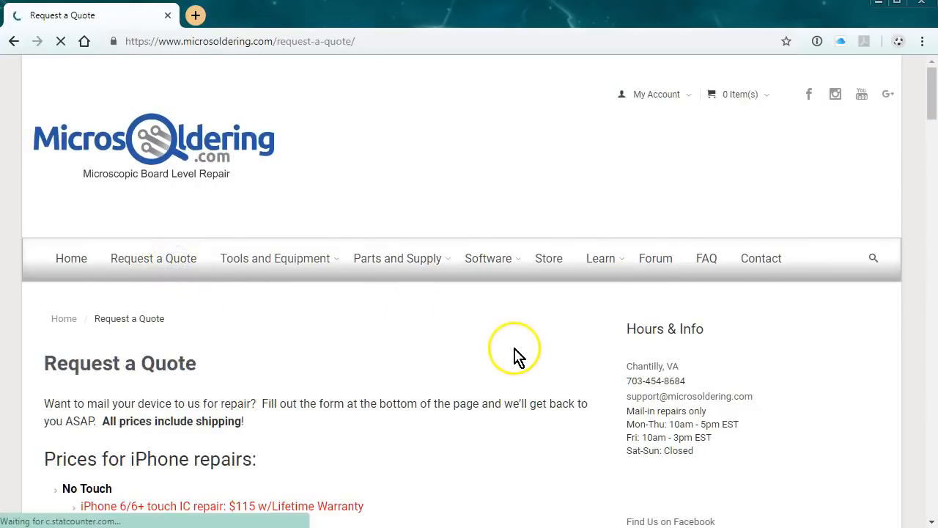
scroll("down", 3)
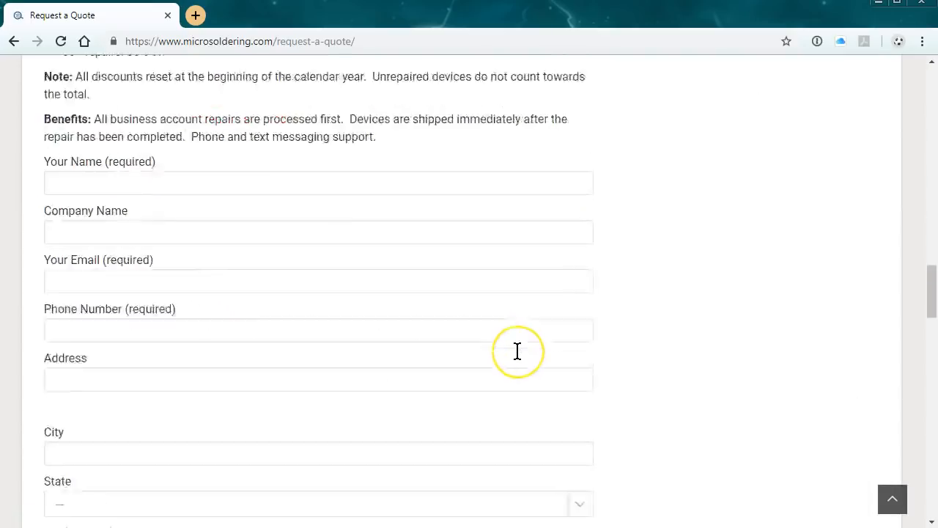